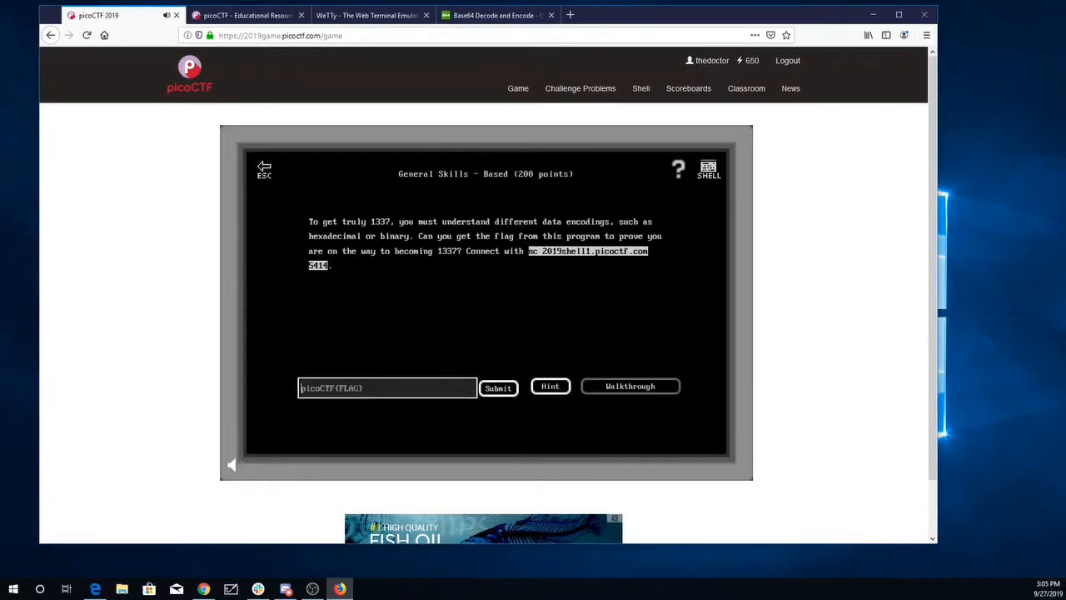
{"action": "mouse_move", "coordinate": [343, 371]}
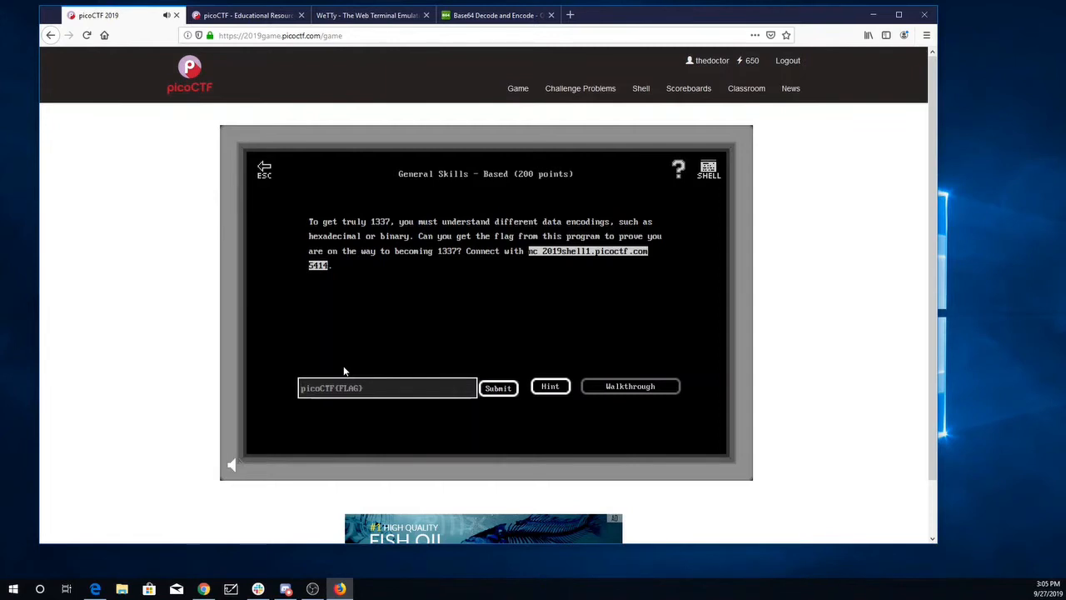
{"action": "mouse_move", "coordinate": [353, 306]}
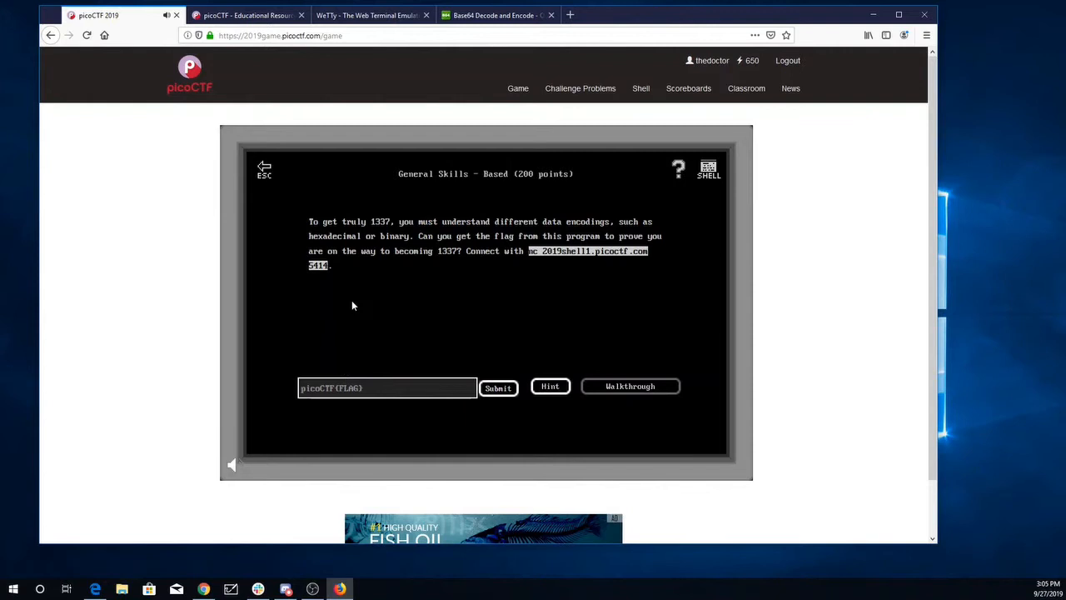
Step: Connect to the Based challenge with nc 2019shell1.picoctf.com 5114 from the web shell
{"action": "left_click", "coordinate": [367, 15]}
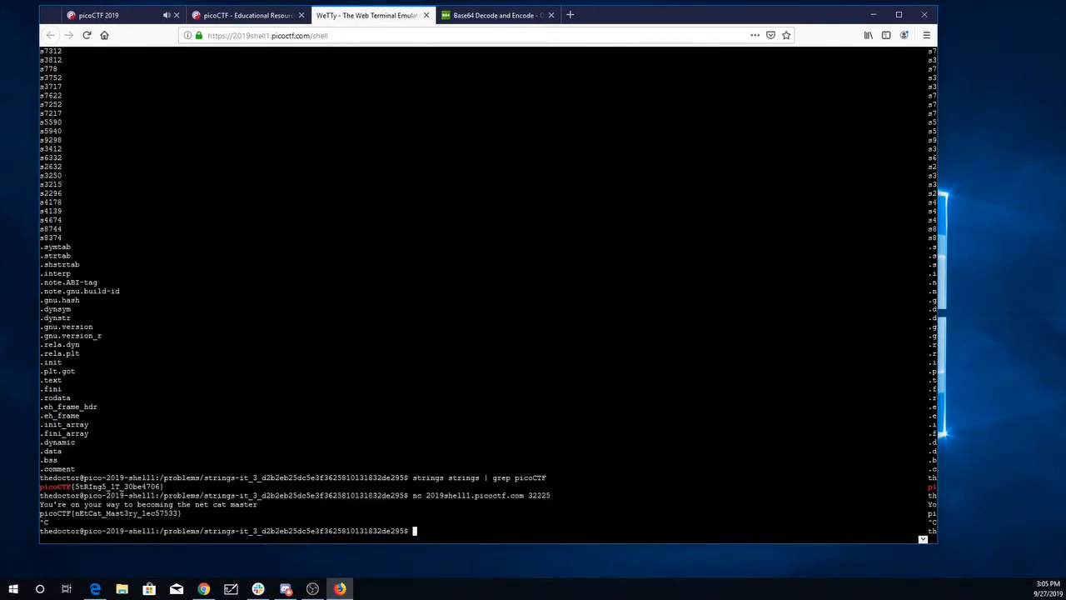
{"action": "type", "text": "nc 2019shell1.picoctf"}
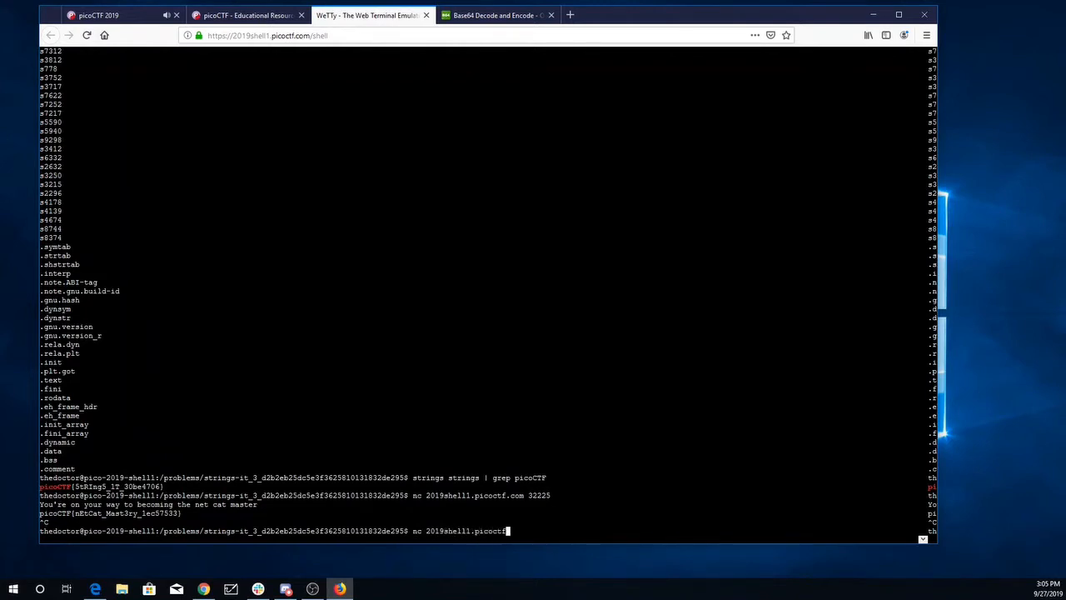
{"action": "type", "text": "5114"}
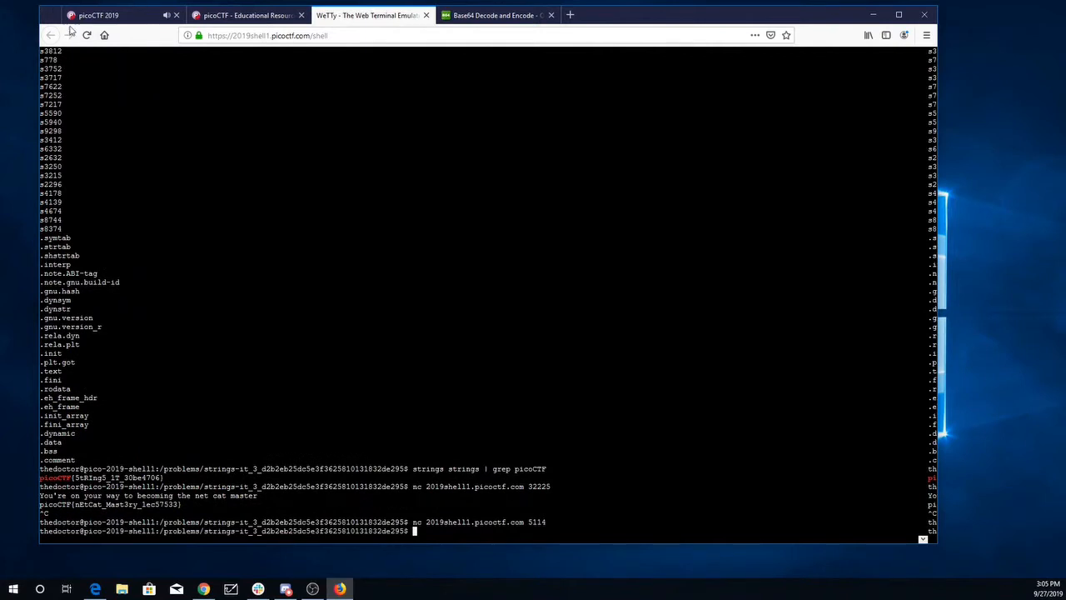
{"action": "left_click", "coordinate": [98, 15]}
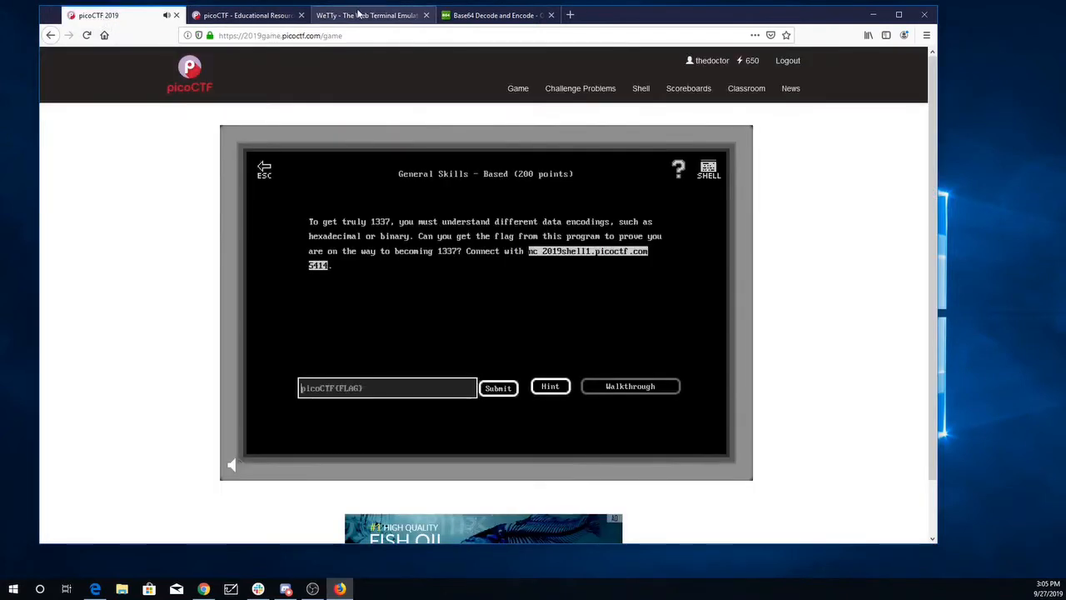
{"action": "left_click", "coordinate": [367, 15]}
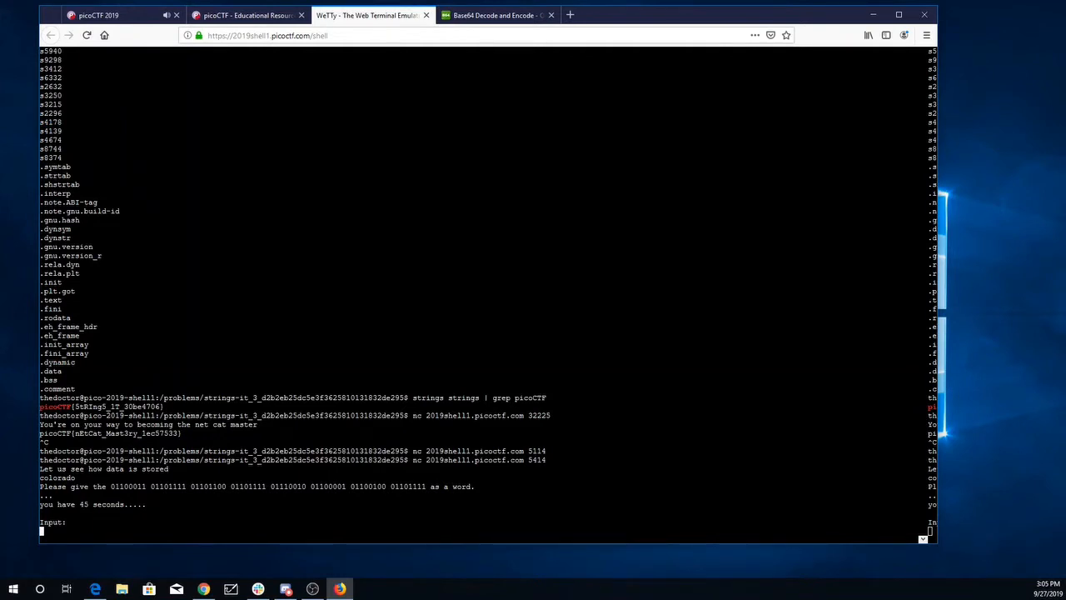
Step: Decode the challenge's binary digits in RapidTables' binary-to-text translator found via 'binary to ascii'
{"action": "left_click_drag", "start_coordinate": [109, 486], "coordinate": [423, 486]}
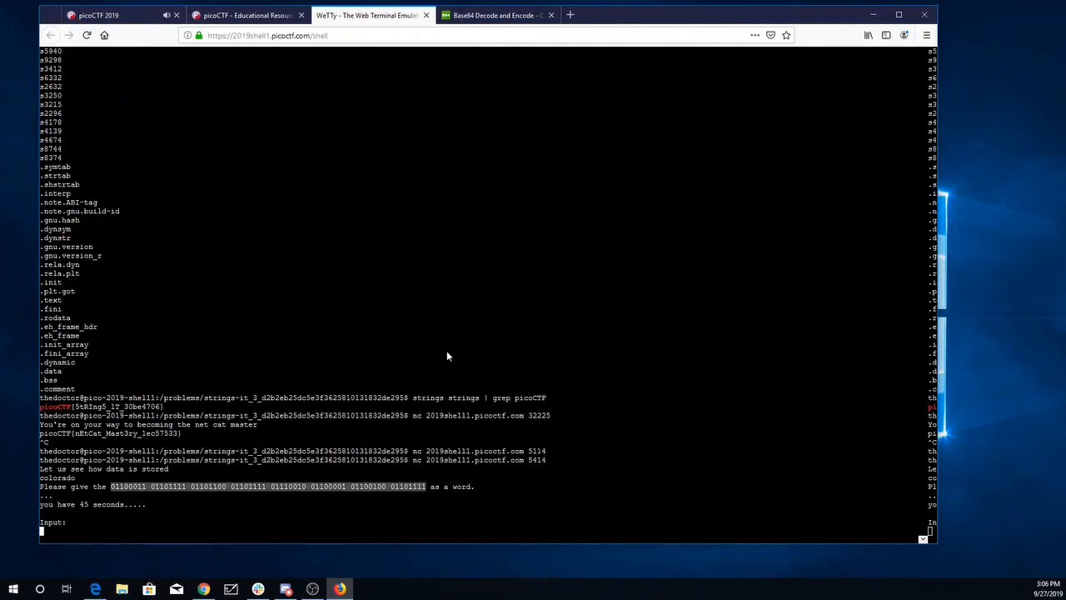
{"action": "left_click", "coordinate": [496, 15]}
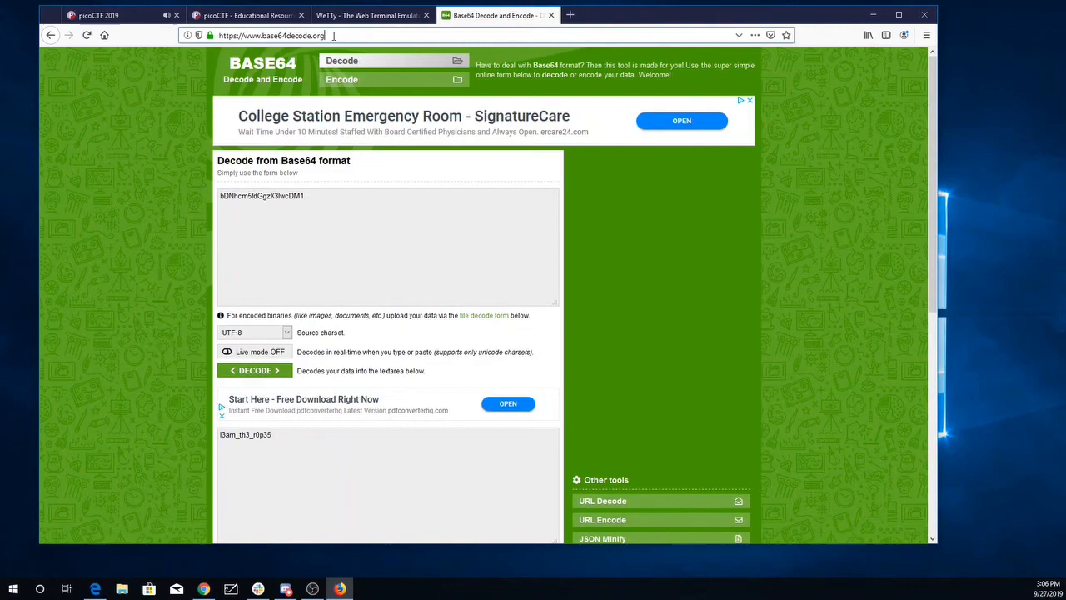
{"action": "type", "text": "binary to"}
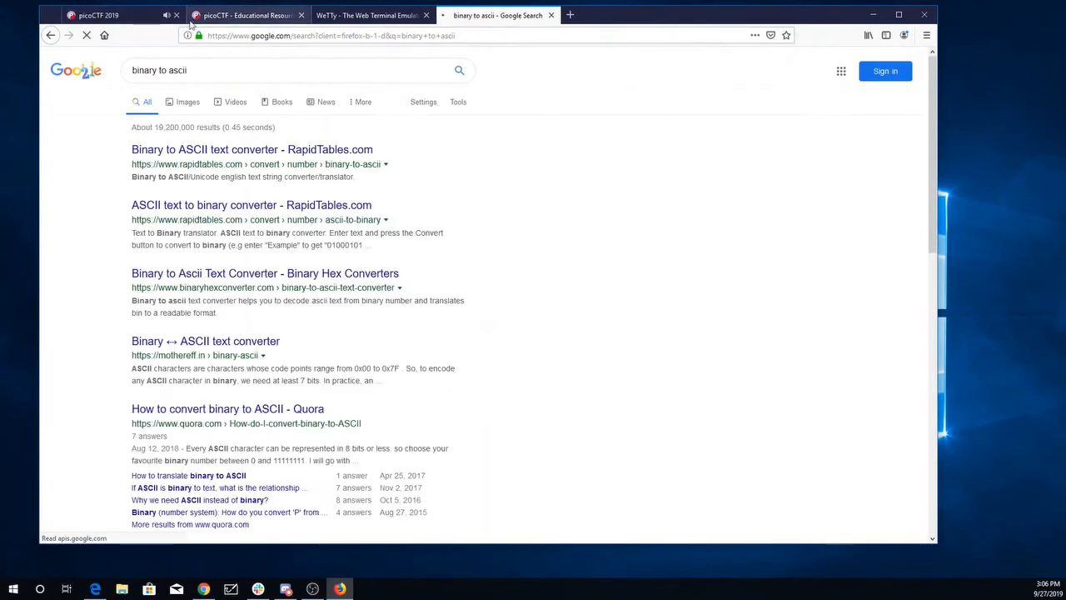
{"action": "left_click", "coordinate": [251, 149]}
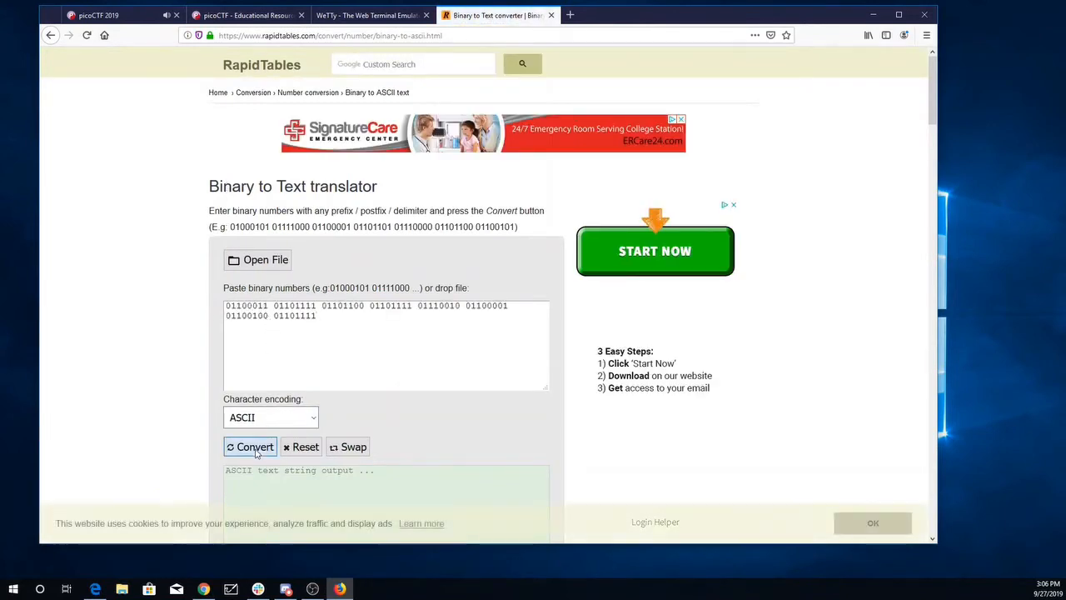
{"action": "left_click", "coordinate": [366, 15]}
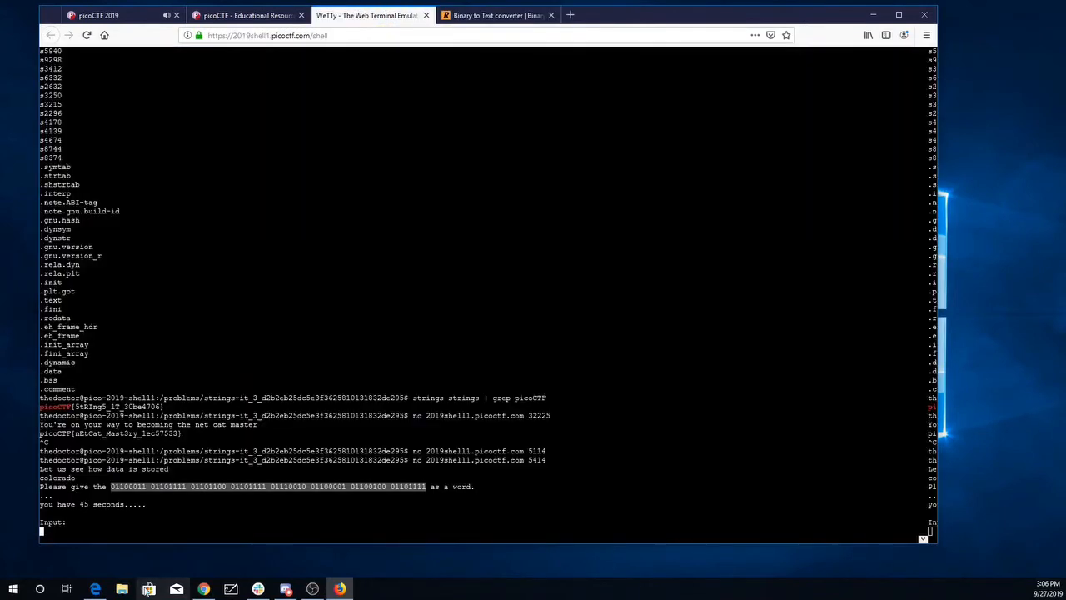
Step: Answer 'colorado' and select the octal numbers from the next prompt
{"action": "type", "text": "colorado"}
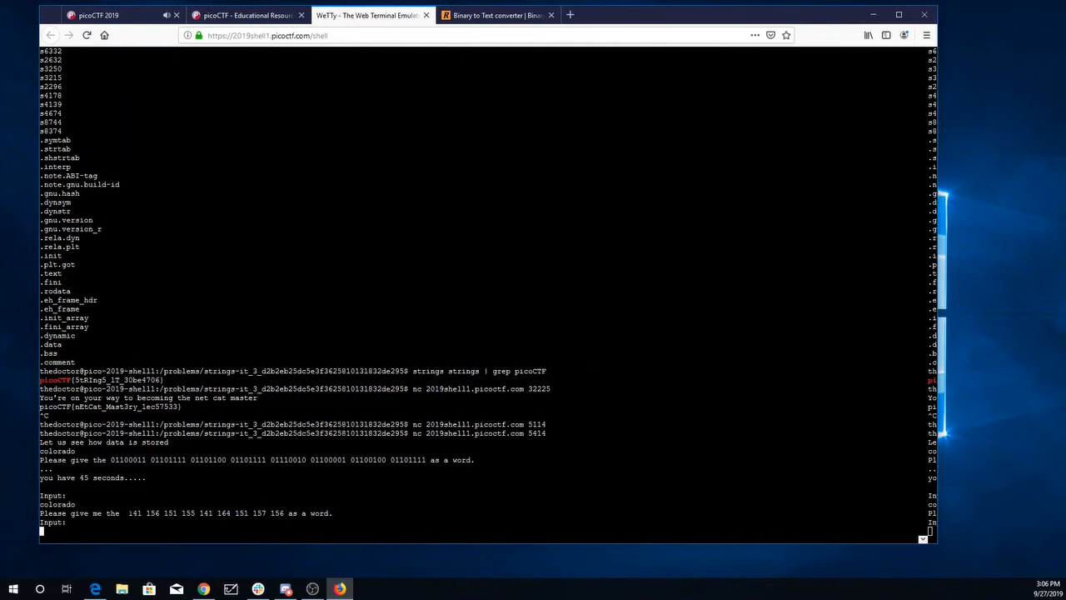
{"action": "left_click_drag", "start_coordinate": [128, 513], "coordinate": [283, 513]}
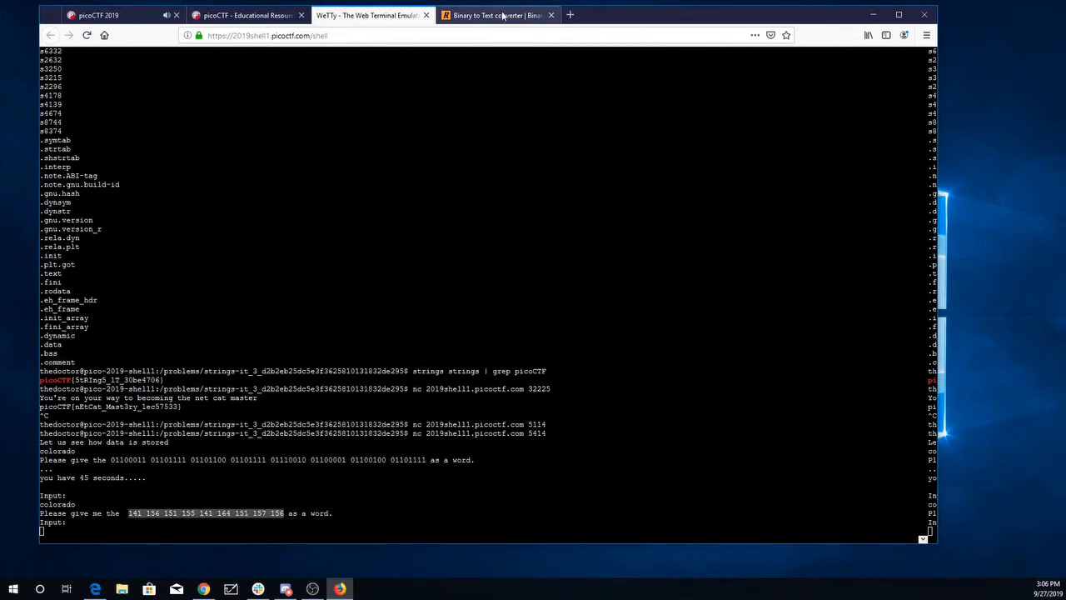
Step: Load the octal numbers into unit-conversion.info and set conversion to octal to text
{"action": "left_click", "coordinate": [496, 15]}
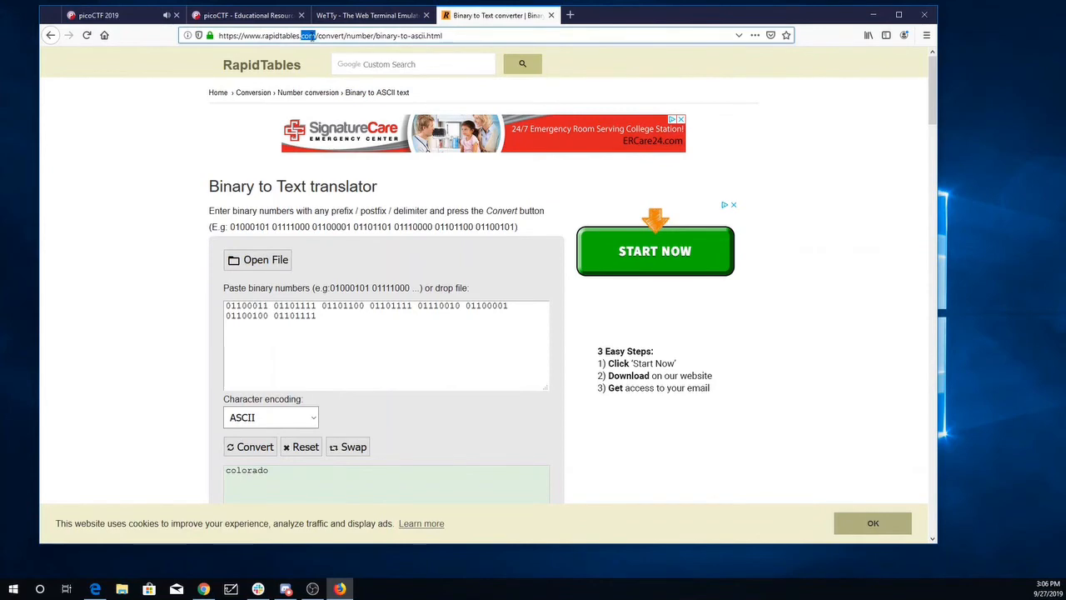
{"action": "left_click", "coordinate": [325, 35]}
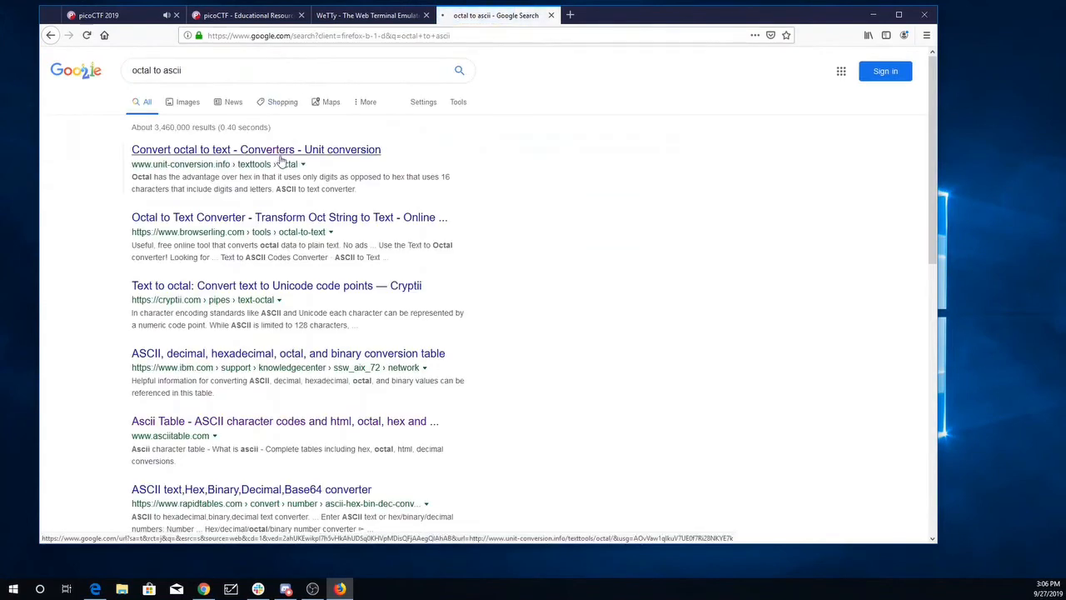
{"action": "left_click", "coordinate": [257, 150]}
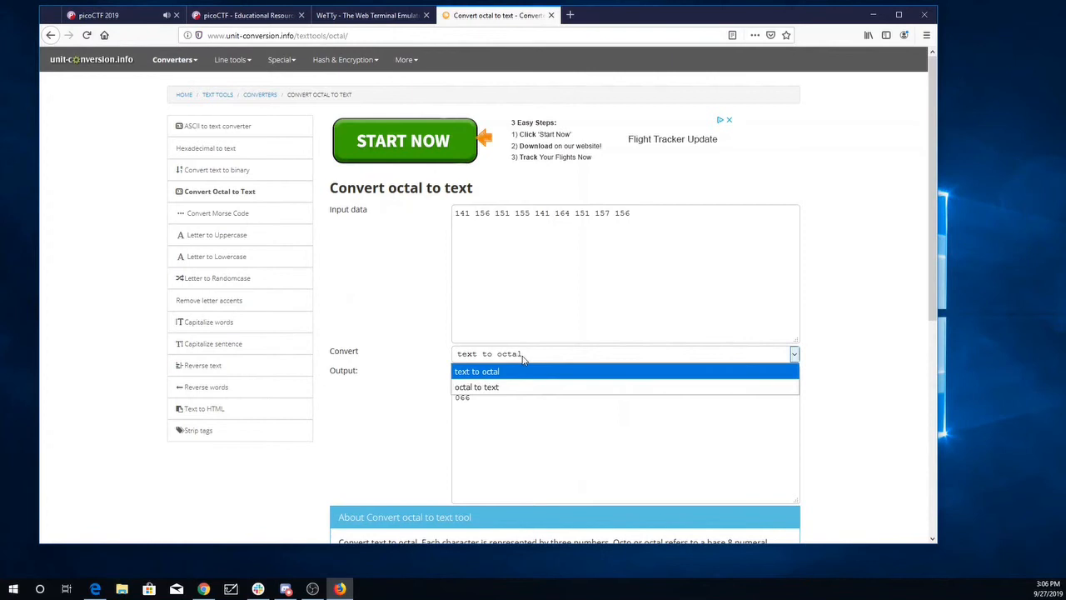
{"action": "left_click", "coordinate": [476, 387]}
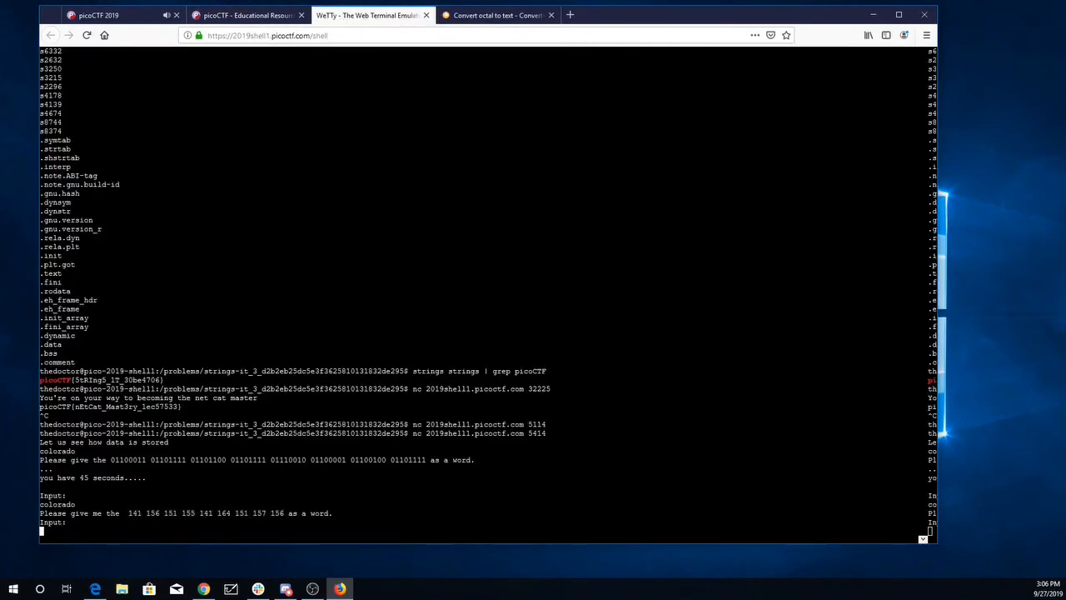
Step: Answer 'animation' and start a Google search for 'hex to ascii'
{"action": "type", "text": "animation"}
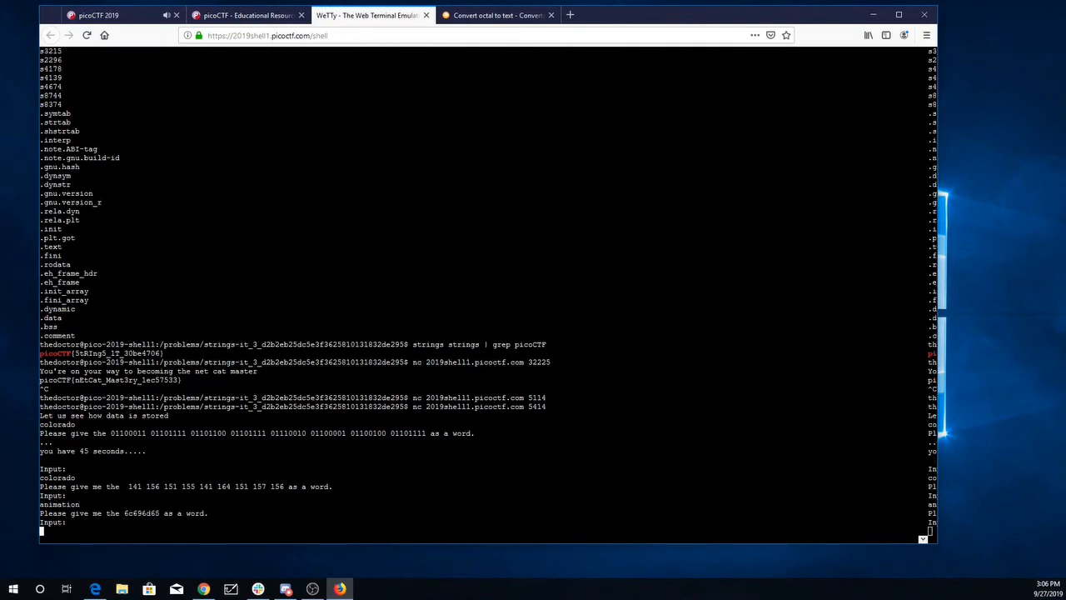
{"action": "left_click", "coordinate": [497, 15]}
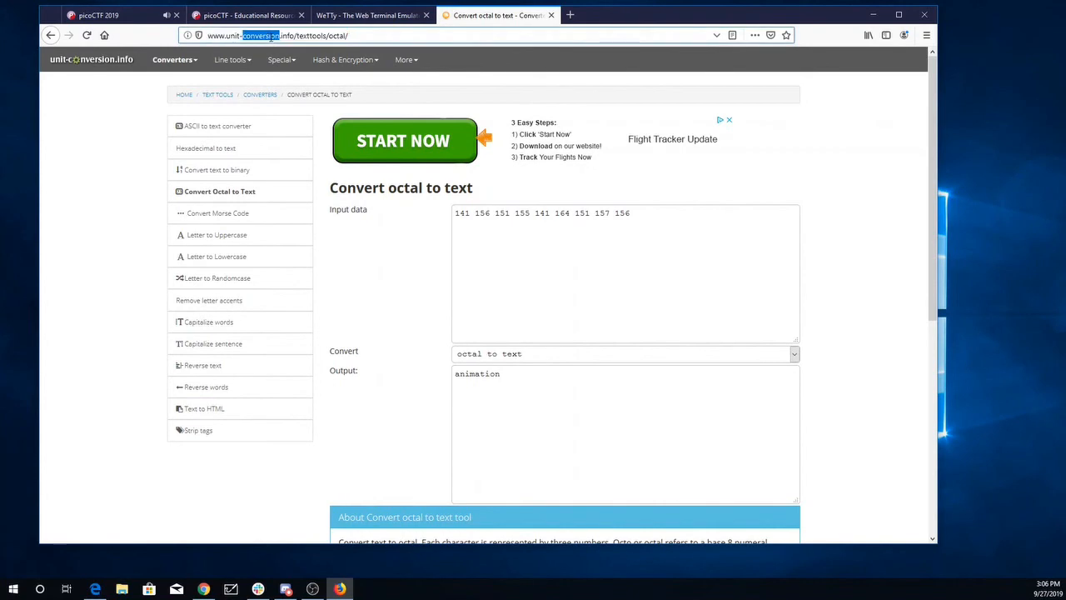
{"action": "left_click", "coordinate": [366, 35]}
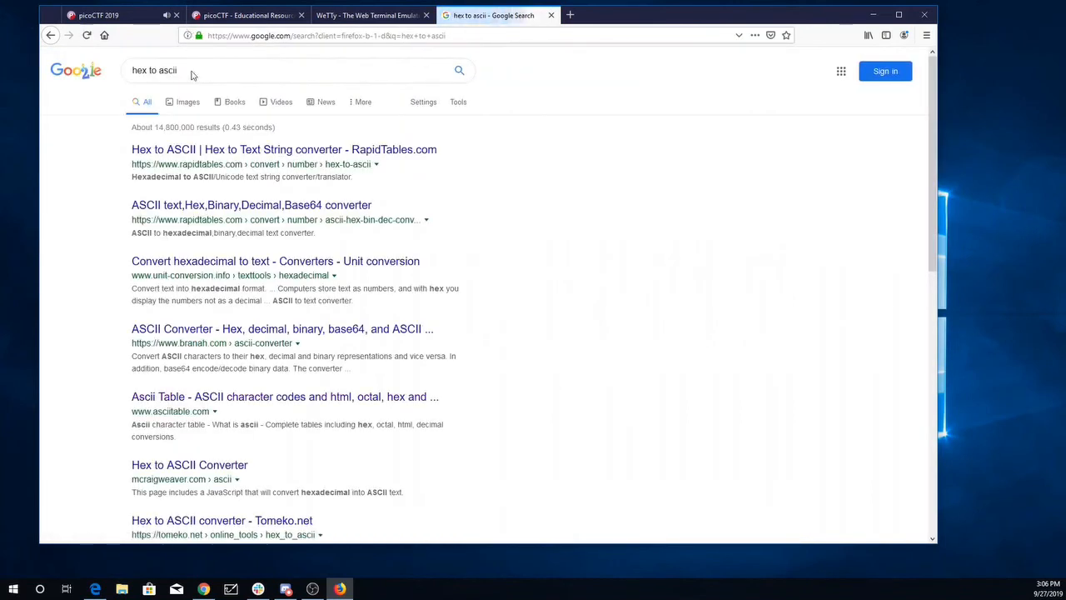
Step: Copy the hex value 6c696d65 into RapidTables' Hex to ASCII converter and decode it
{"action": "left_click", "coordinate": [367, 15]}
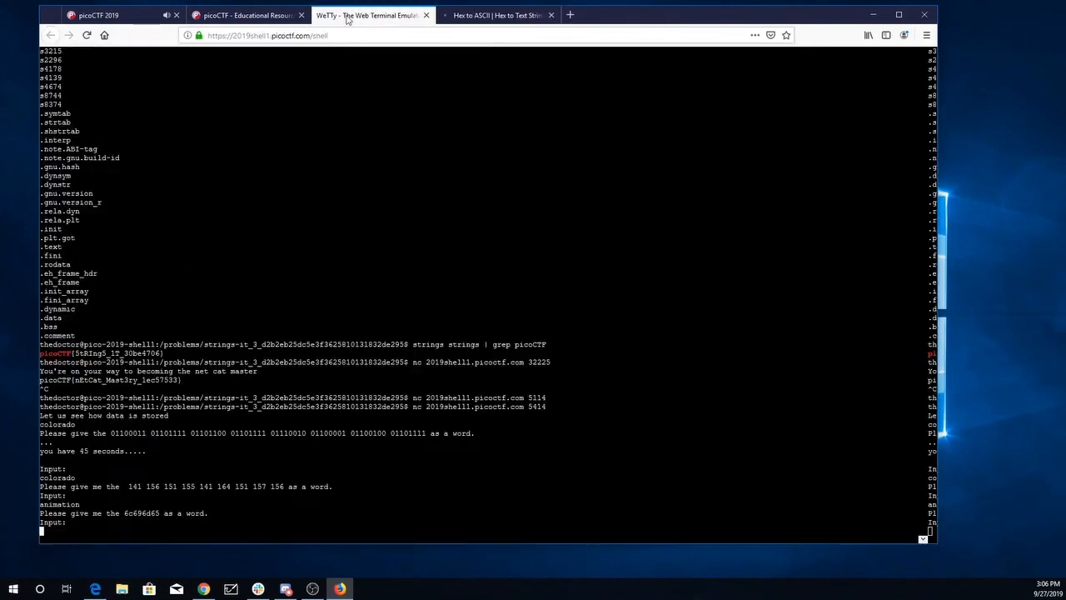
{"action": "double_click", "coordinate": [140, 513]}
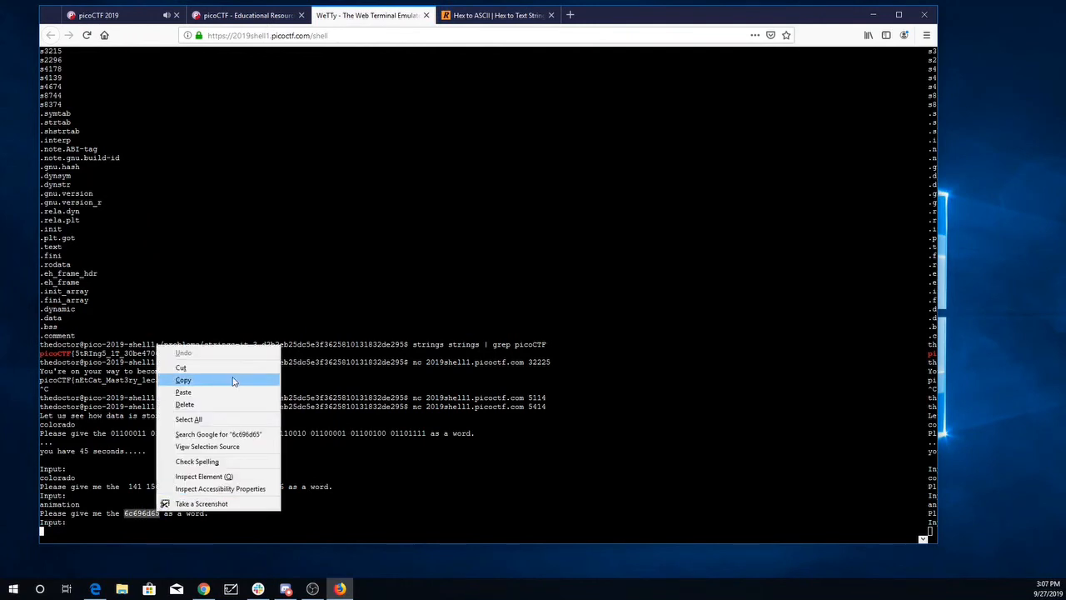
{"action": "left_click", "coordinate": [496, 15]}
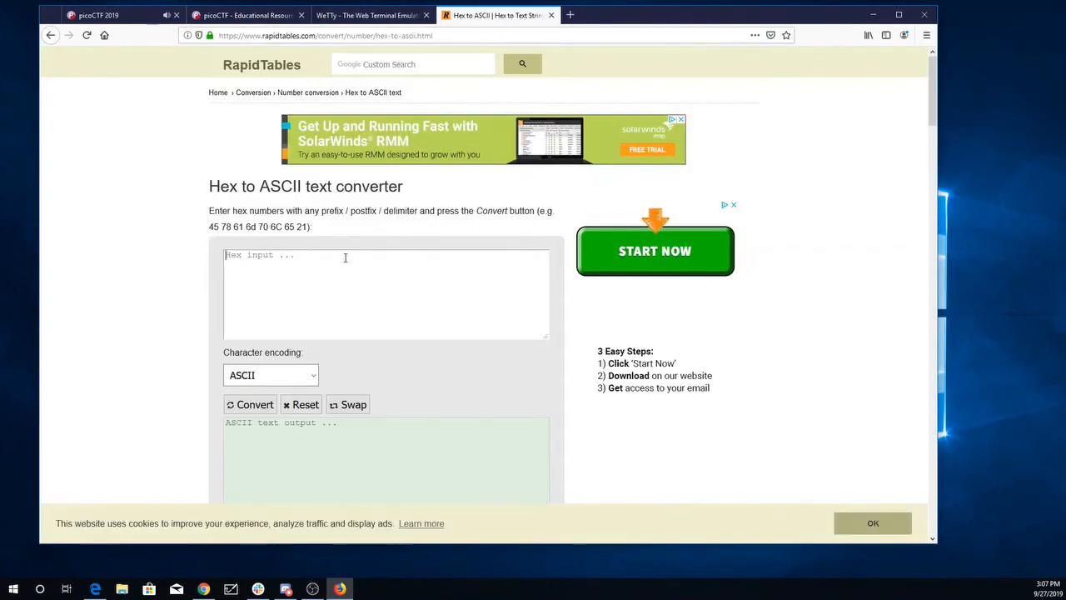
{"action": "type", "text": "6c696d65"}
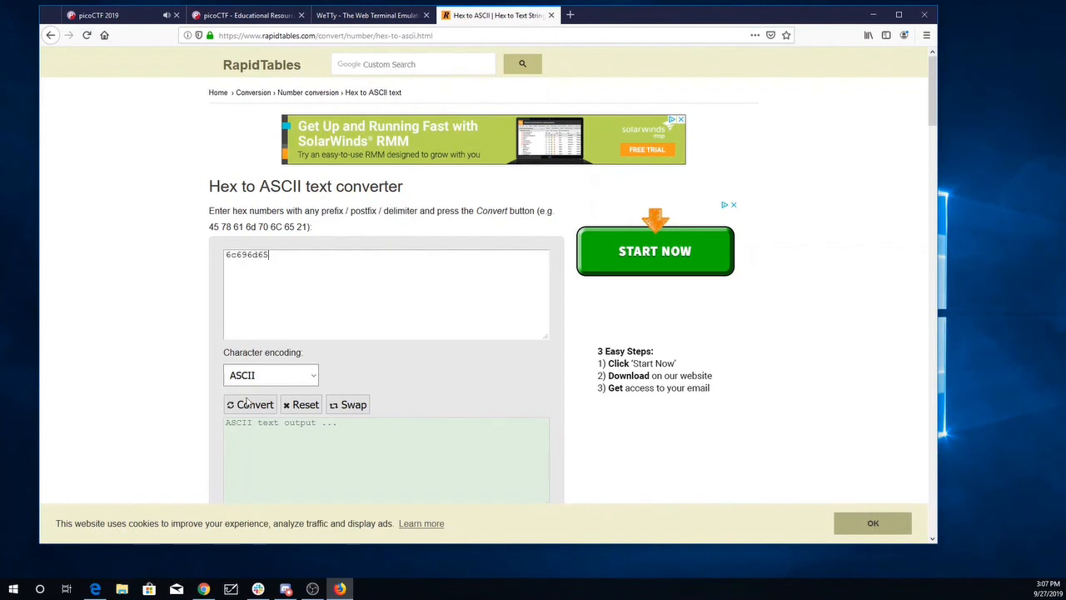
{"action": "left_click", "coordinate": [366, 15]}
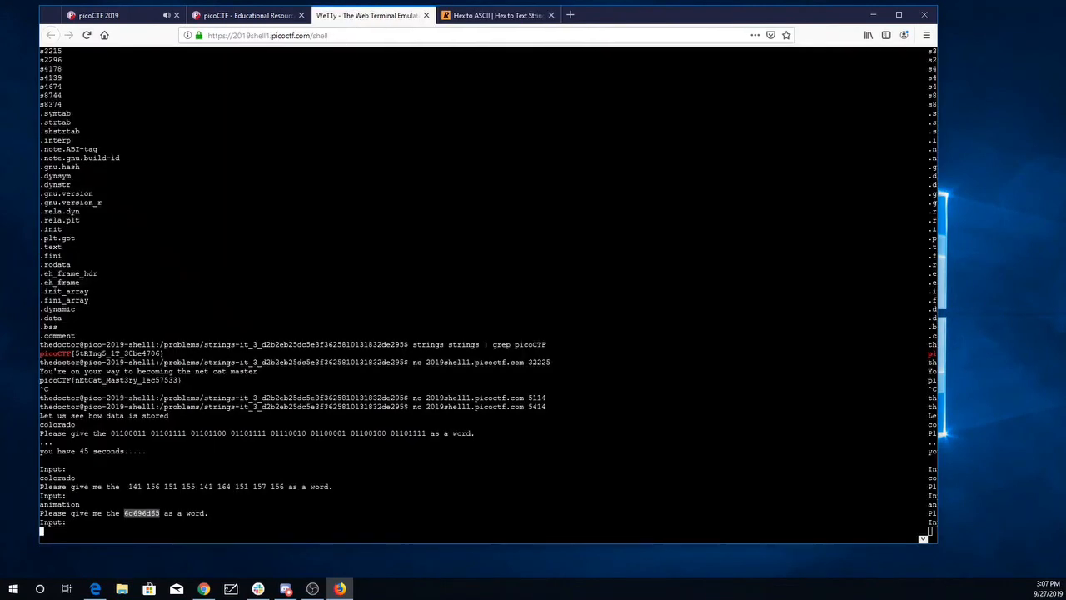
Step: Answer 'lime' to beat the challenge and submit the printed flag on picoCTF
{"action": "type", "text": "limne"}
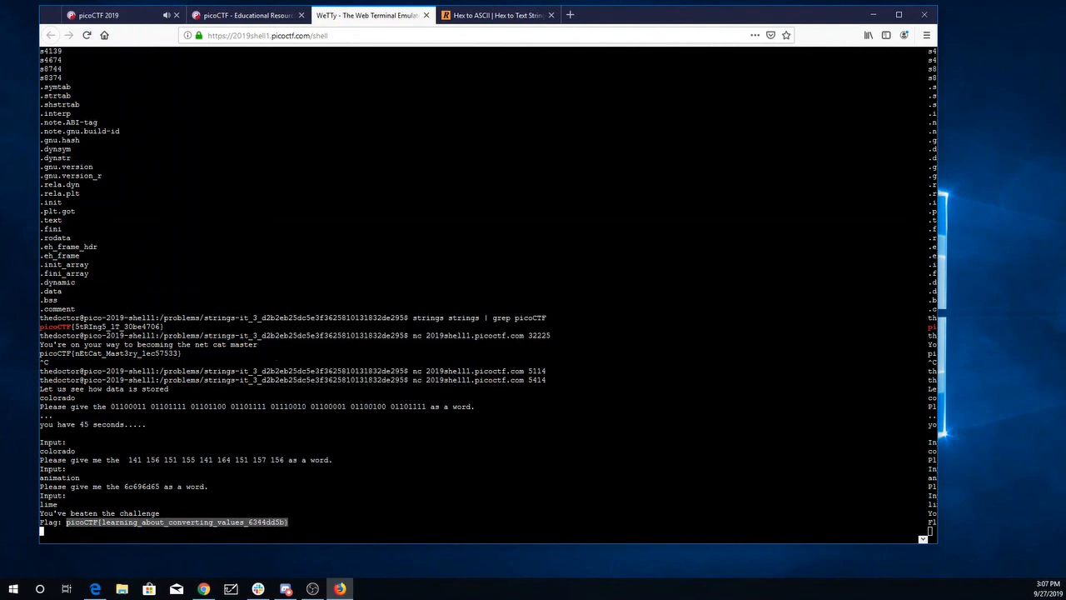
{"action": "left_click", "coordinate": [98, 15]}
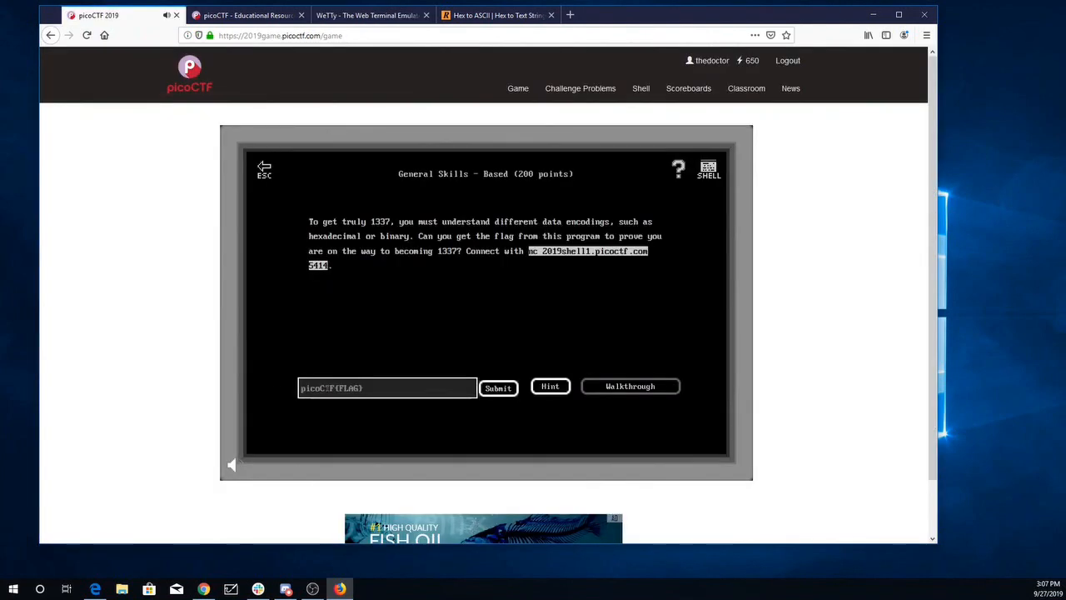
{"action": "left_click", "coordinate": [498, 386]}
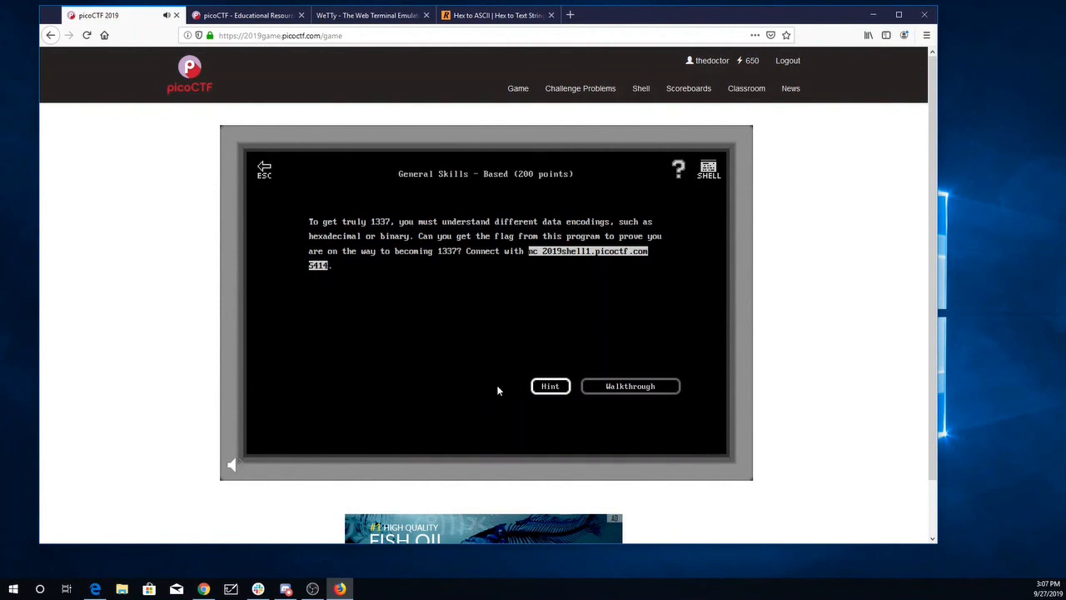